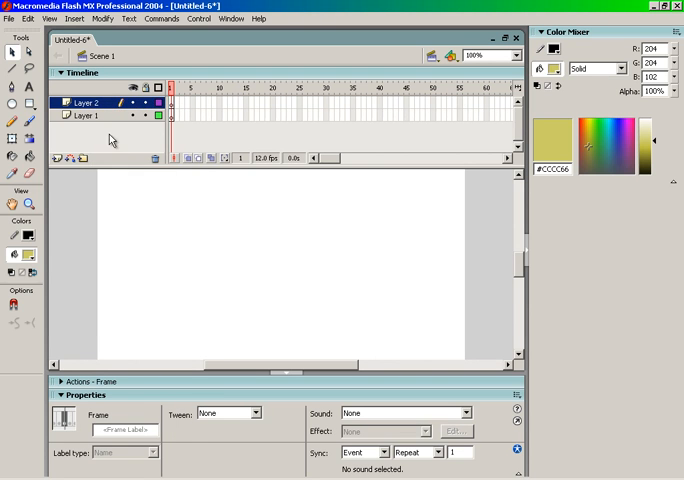
- Add a third layer (Layer 3) above Layer 1 in the timeline
{"action": "left_click", "coordinate": [80, 116]}
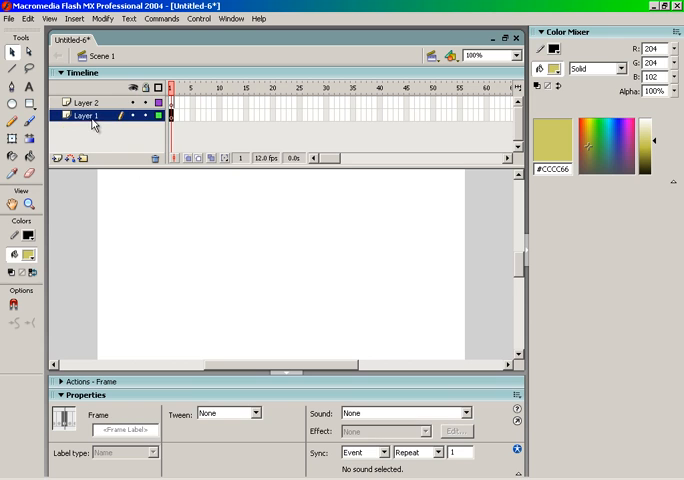
{"action": "left_click", "coordinate": [90, 102]}
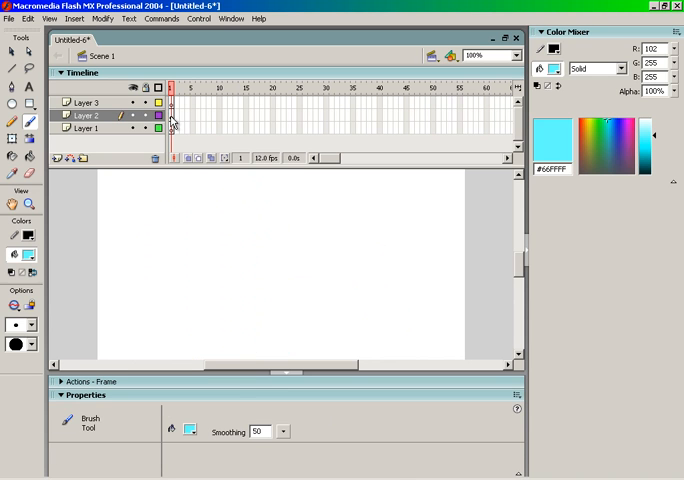
- Insert a keyframe near the start of Layer 2 and check frames on Layer 1
{"action": "left_click", "coordinate": [178, 120]}
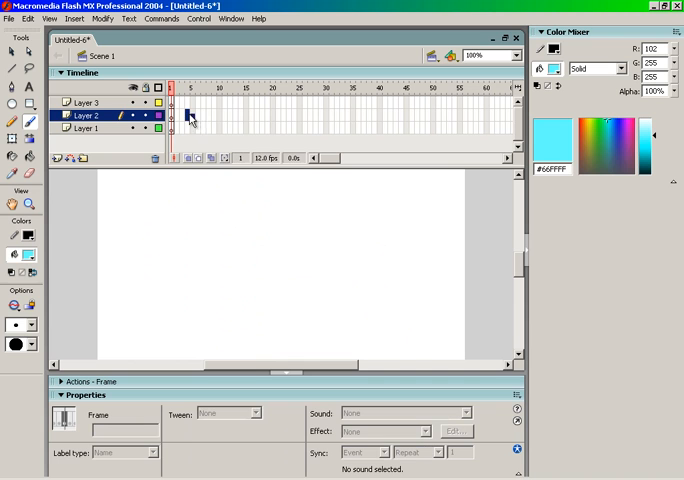
{"action": "right_click", "coordinate": [190, 116]}
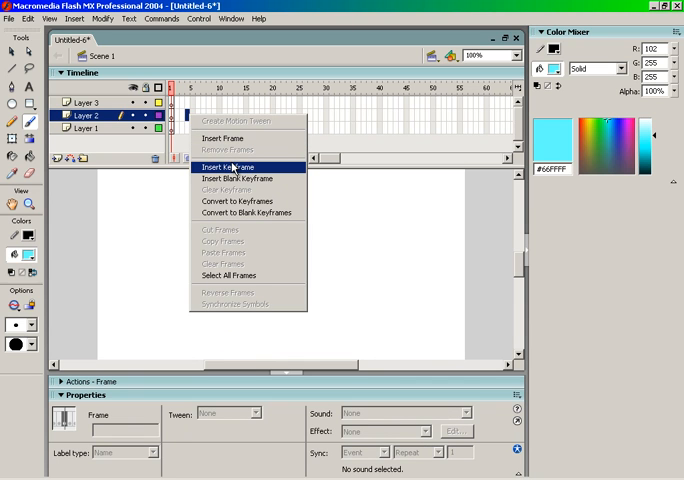
{"action": "left_click", "coordinate": [226, 164]}
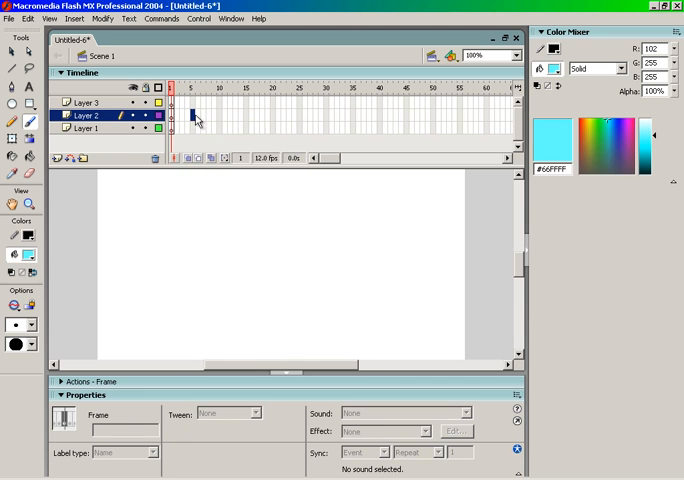
{"action": "left_click", "coordinate": [184, 118]}
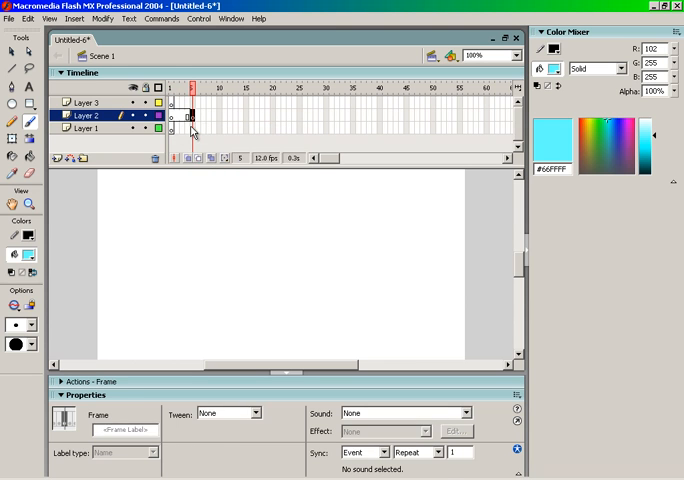
{"action": "left_click", "coordinate": [90, 132]}
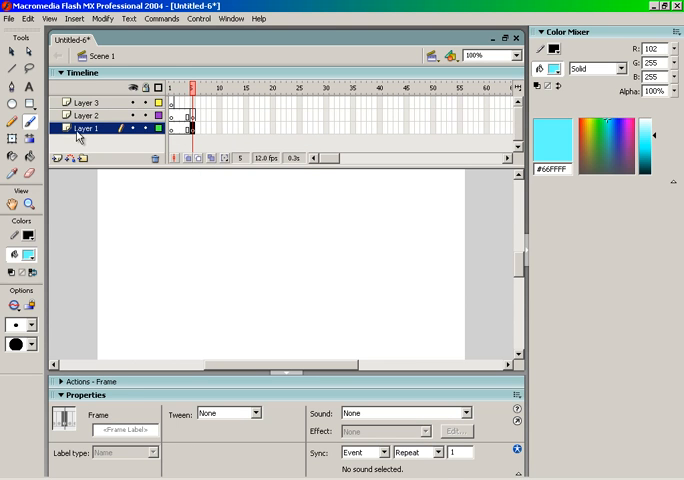
{"action": "left_click", "coordinate": [90, 112]}
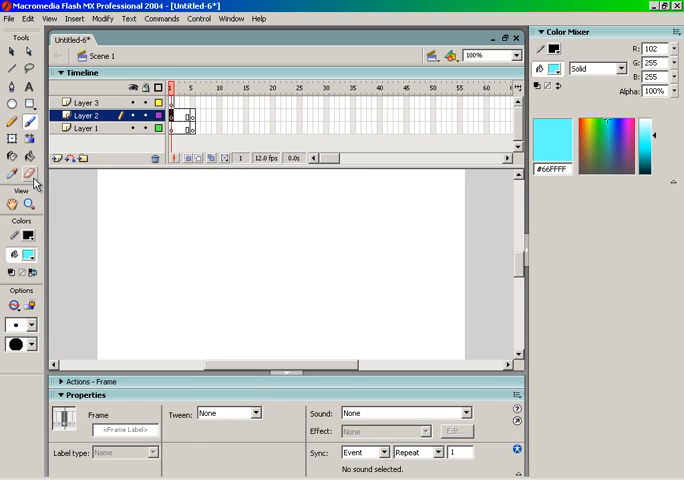
- Draw a light blue square on the stage on Layer 2
{"action": "left_click_drag", "start_coordinate": [178, 200], "coordinate": [280, 304]}
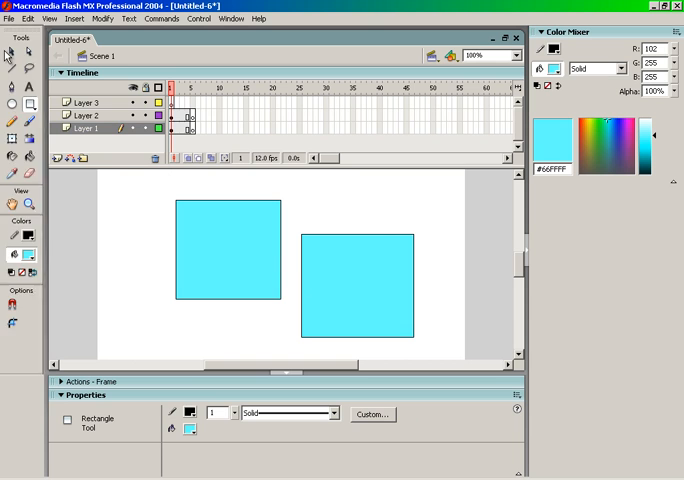
- Recolour the right square yellow and convert it to a graphic symbol named Yellow Box
{"action": "left_click", "coordinate": [18, 236]}
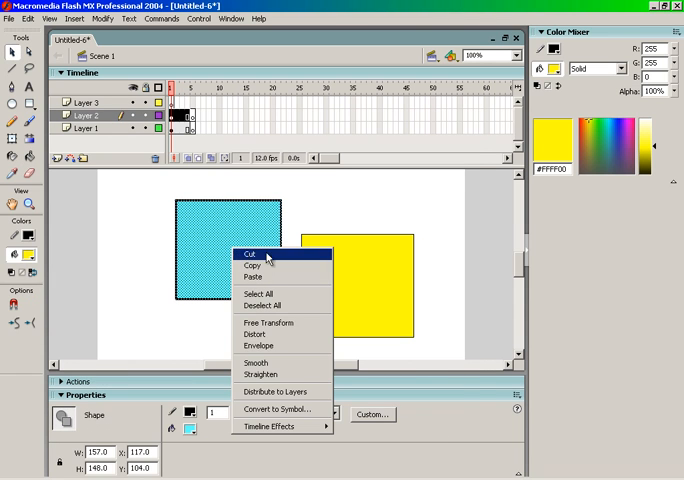
{"action": "left_click", "coordinate": [280, 408]}
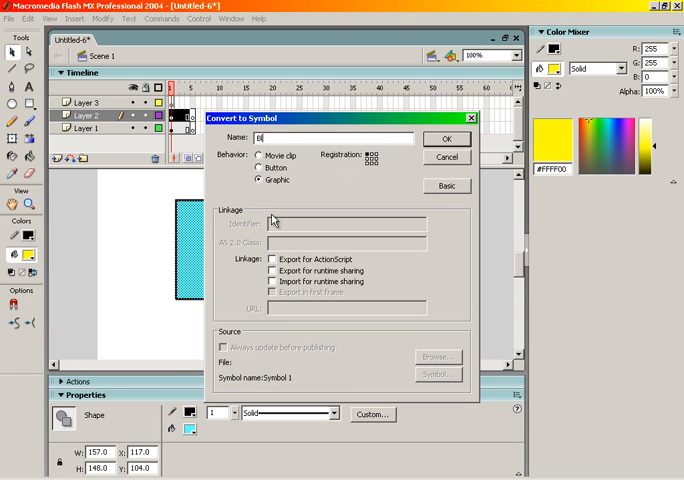
{"action": "left_click", "coordinate": [448, 138]}
{"action": "type", "text": "Yellow Bo"}
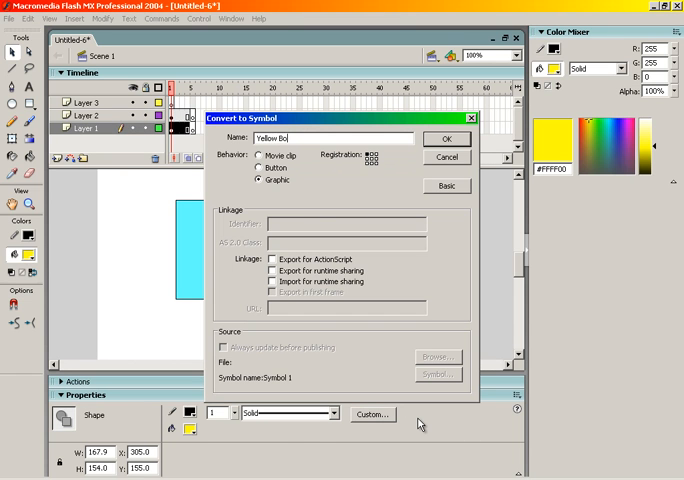
{"action": "left_click", "coordinate": [448, 138]}
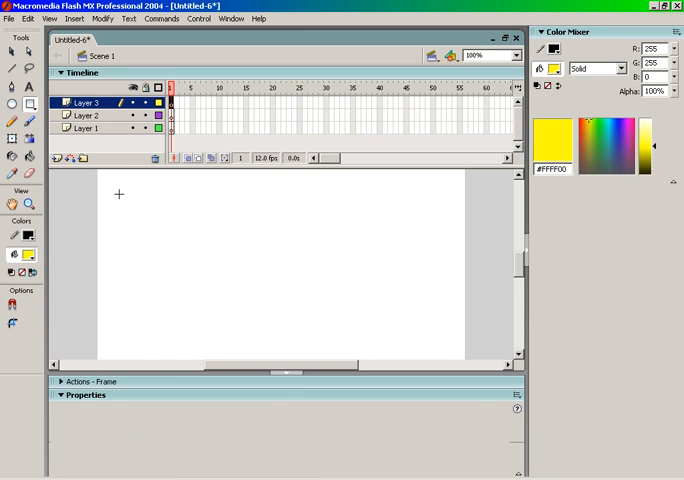
- Draw a large yellow rectangle across the stage and make Layer 2 active
{"action": "left_click_drag", "start_coordinate": [110, 190], "coordinate": [480, 360]}
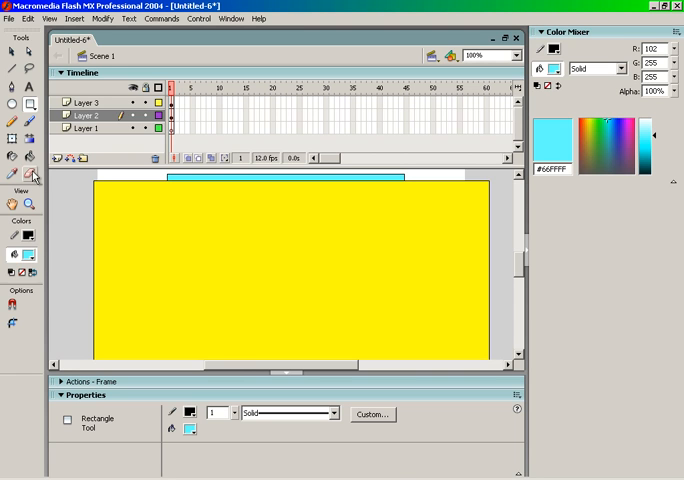
{"action": "left_click", "coordinate": [30, 256]}
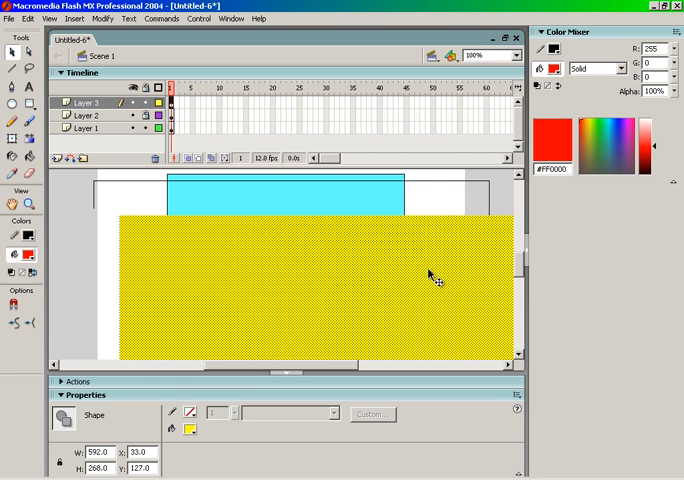
- Move the yellow rectangle upward on the stage and pick frame 1 of Layer 1
{"action": "left_click_drag", "start_coordinate": [432, 278], "coordinate": [408, 244]}
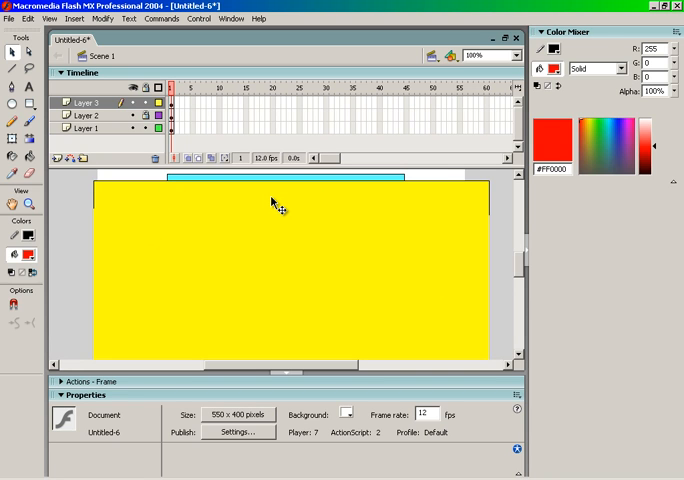
{"action": "mouse_move", "coordinate": [72, 202]}
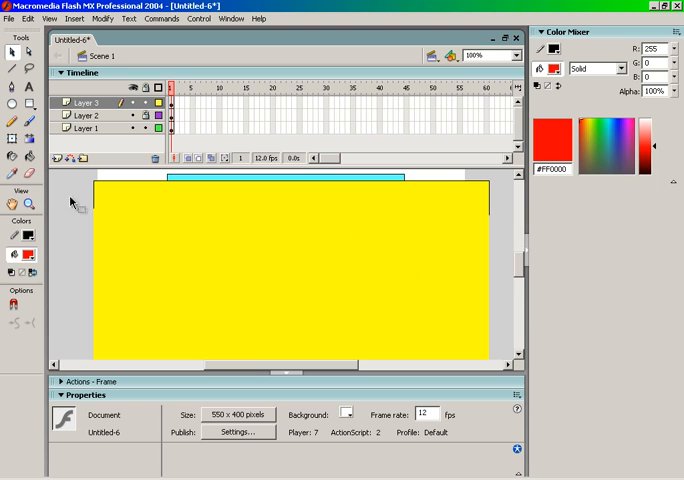
{"action": "mouse_move", "coordinate": [408, 236]}
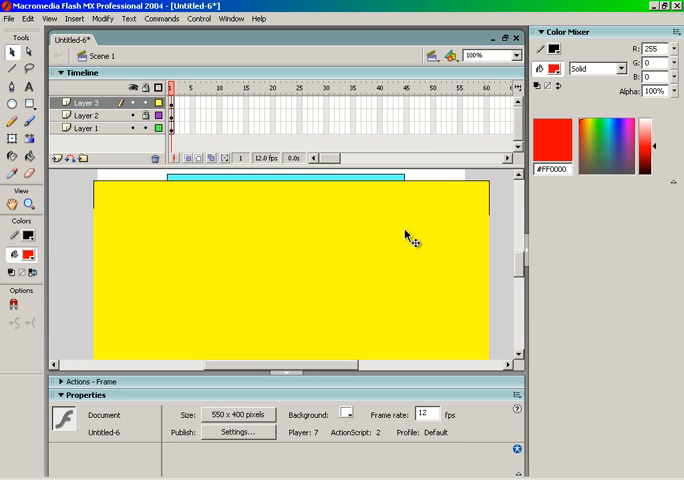
{"action": "left_click", "coordinate": [88, 104]}
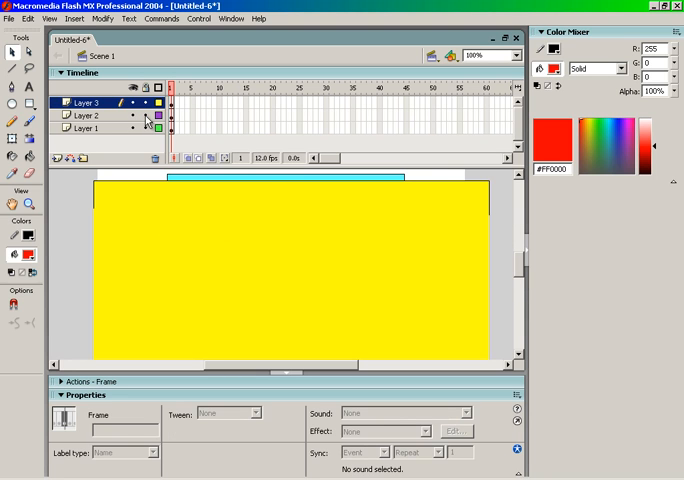
{"action": "mouse_move", "coordinate": [148, 130]}
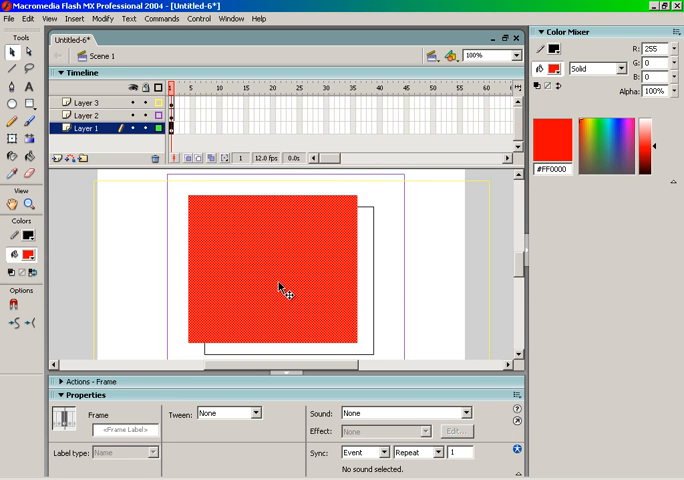
{"action": "mouse_move", "coordinate": [360, 264]}
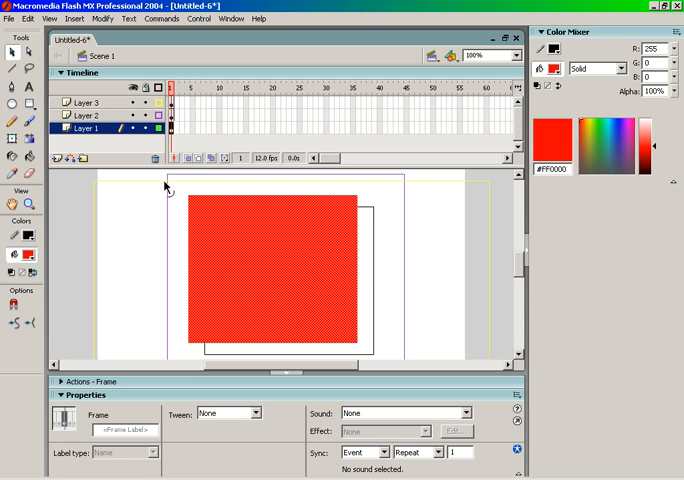
{"action": "mouse_move", "coordinate": [158, 100]}
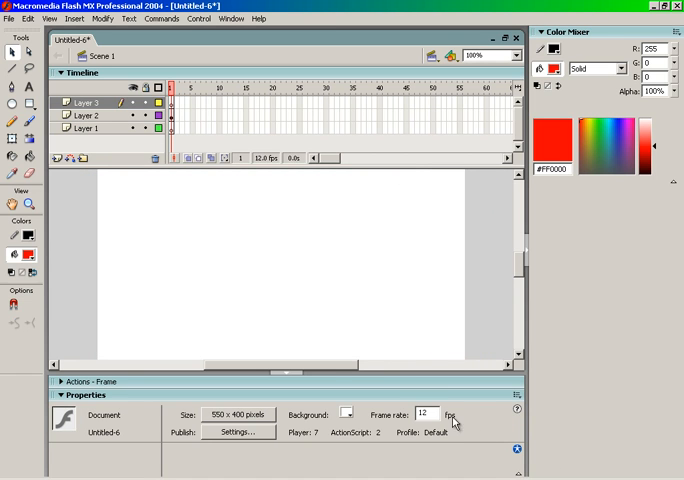
{"action": "mouse_move", "coordinate": [214, 264]}
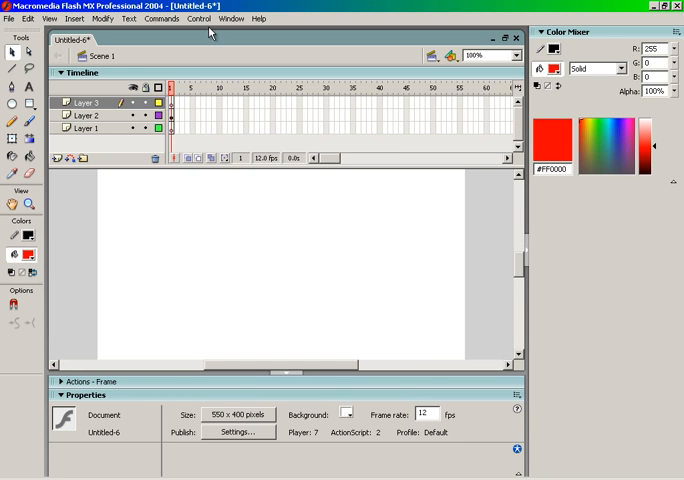
- Insert frames on Layer 1 to extend the timeline and pick a symbol in the Library
{"action": "left_click", "coordinate": [86, 116]}
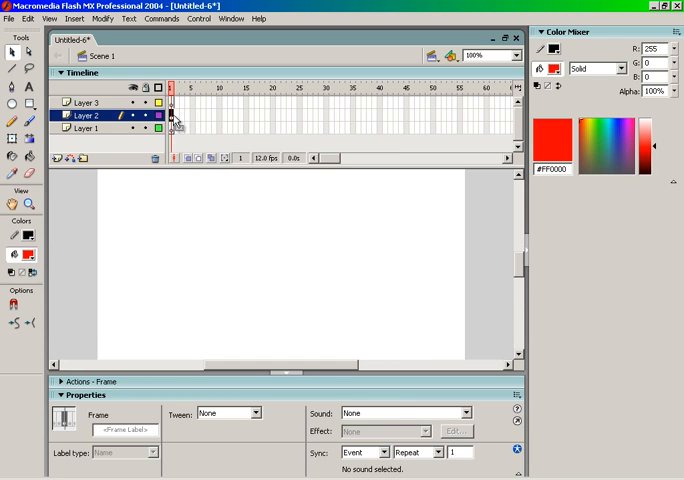
{"action": "left_click", "coordinate": [80, 128]}
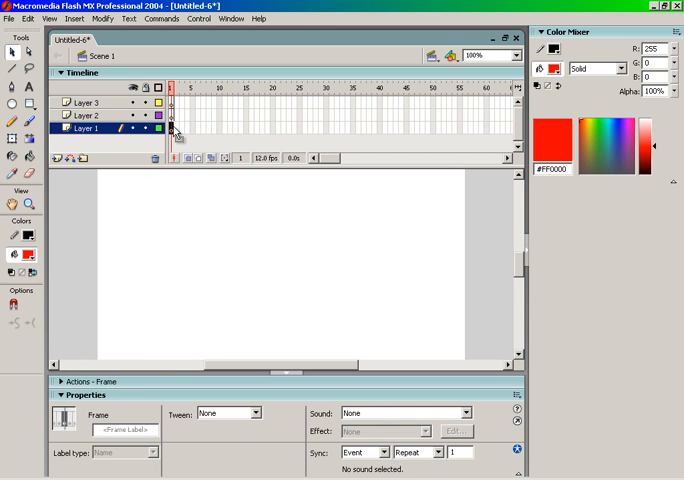
{"action": "right_click", "coordinate": [176, 128]}
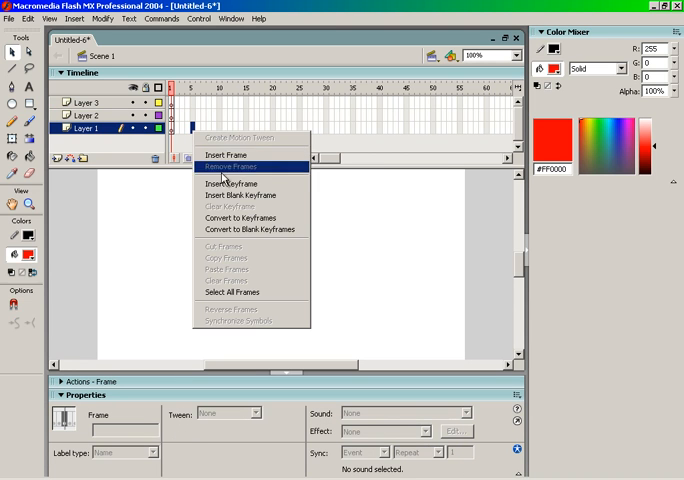
{"action": "left_click", "coordinate": [230, 168]}
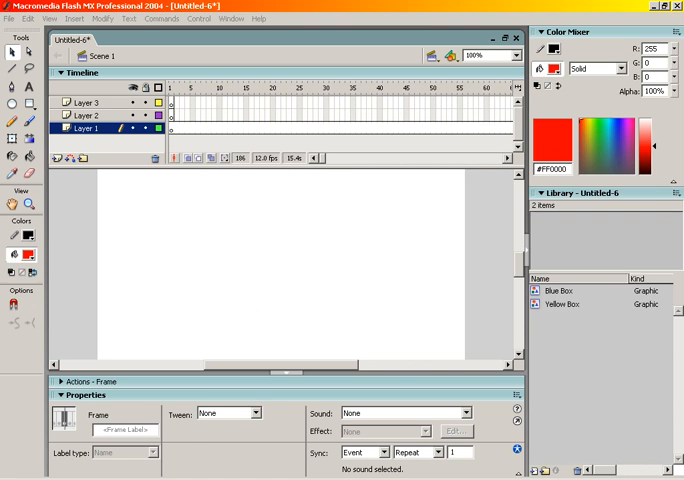
{"action": "left_click", "coordinate": [12, 18]}
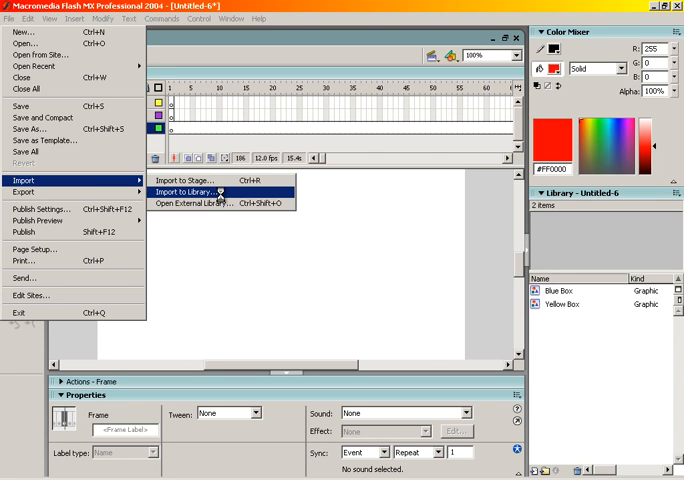
- Import Roadkill_Morning_Clip.mp3 into the document library via Import to Library
{"action": "left_click", "coordinate": [192, 192]}
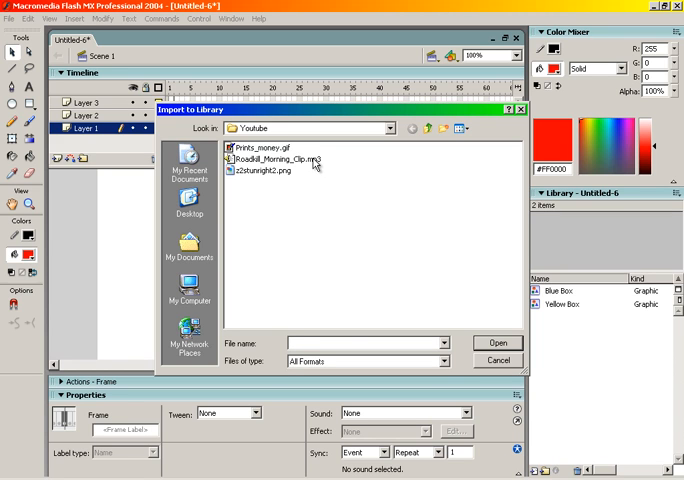
{"action": "left_click", "coordinate": [280, 160]}
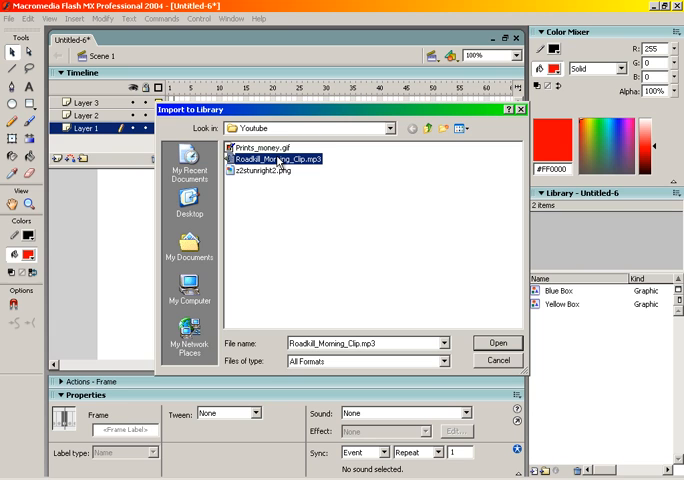
{"action": "mouse_move", "coordinate": [278, 164]}
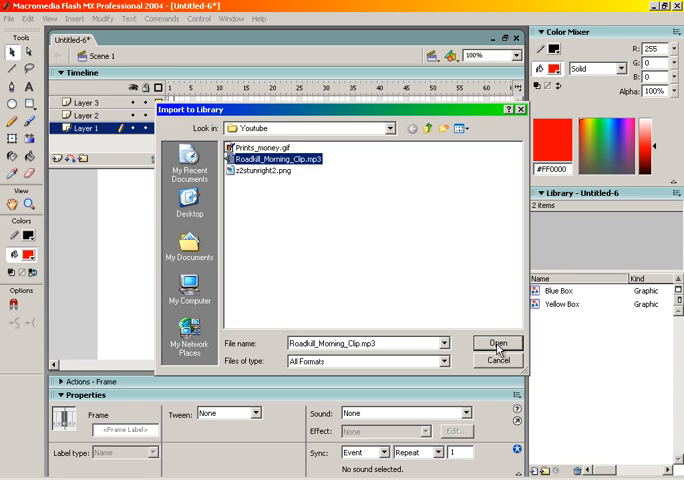
{"action": "left_click", "coordinate": [496, 344]}
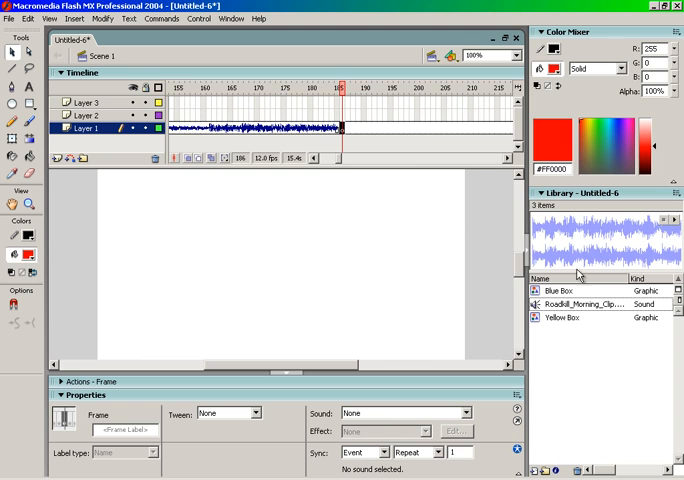
- Select Layer 1's sound frame and bring up its Sync choices in Properties
{"action": "left_click", "coordinate": [590, 304]}
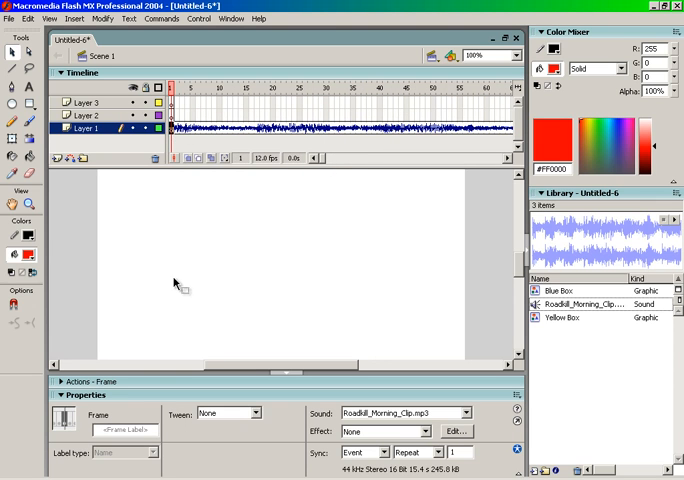
{"action": "mouse_move", "coordinate": [238, 338]}
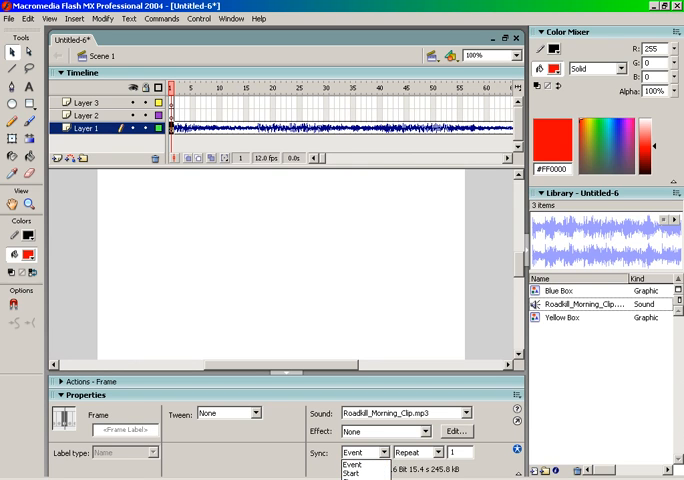
{"action": "left_click", "coordinate": [364, 452]}
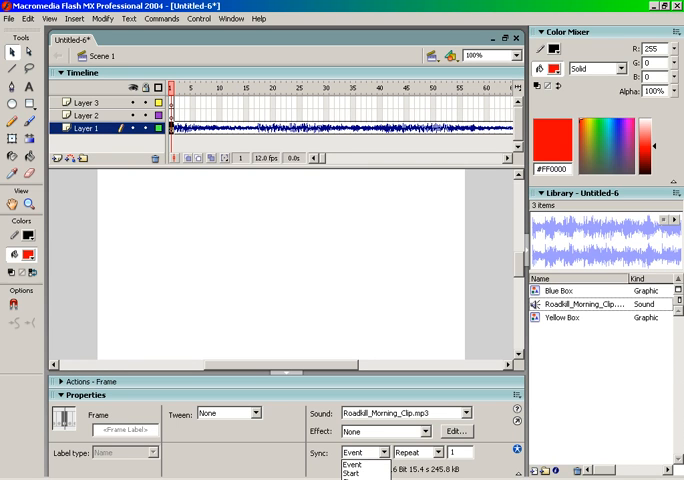
- Set the Roadkill_Morning_Clip sound's sync to Stream
{"action": "left_click", "coordinate": [364, 452]}
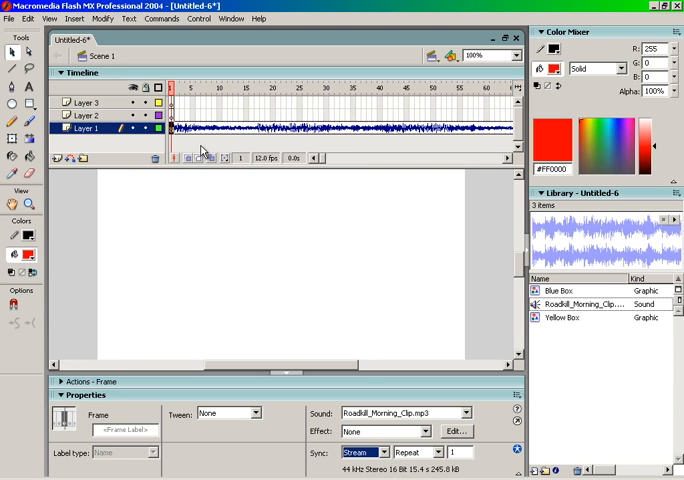
{"action": "mouse_move", "coordinate": [200, 152]}
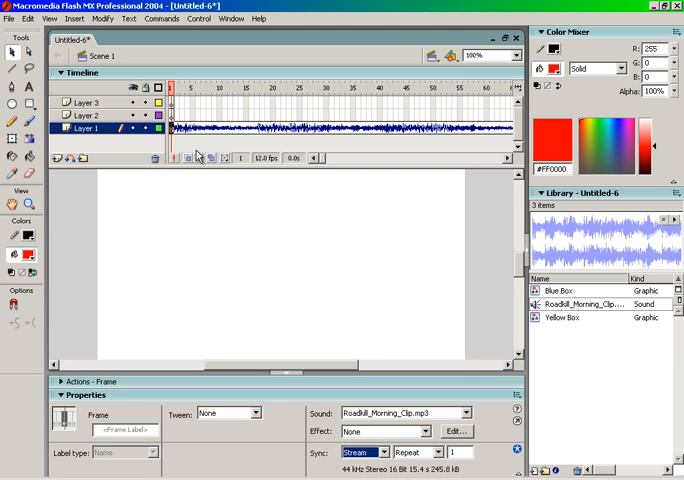
{"action": "mouse_move", "coordinate": [198, 156]}
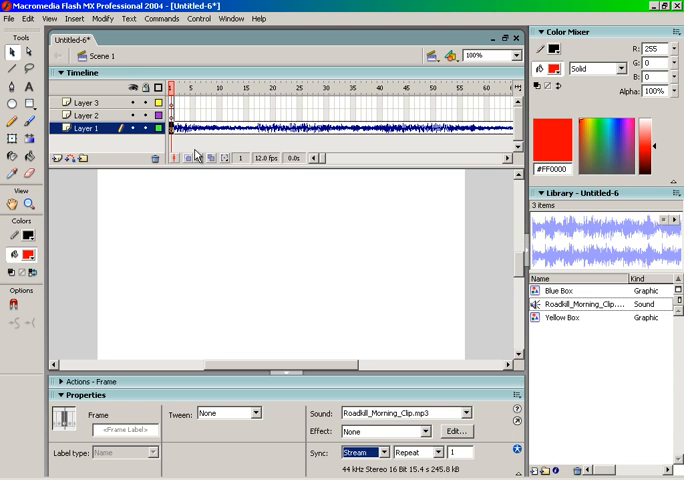
{"action": "mouse_move", "coordinate": [370, 178]}
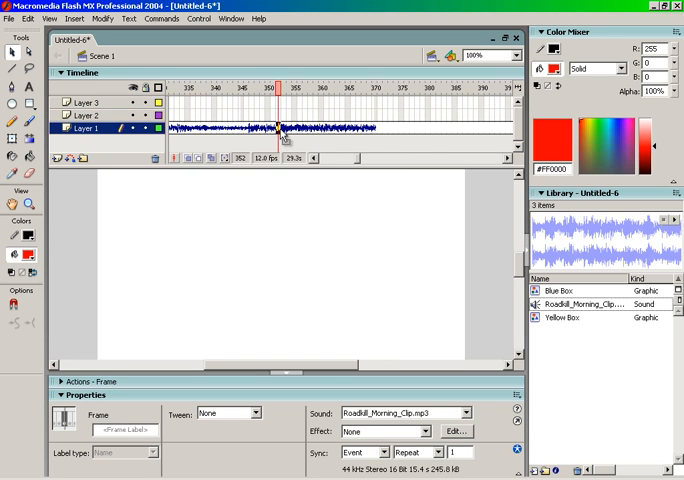
{"action": "mouse_move", "coordinate": [356, 168]}
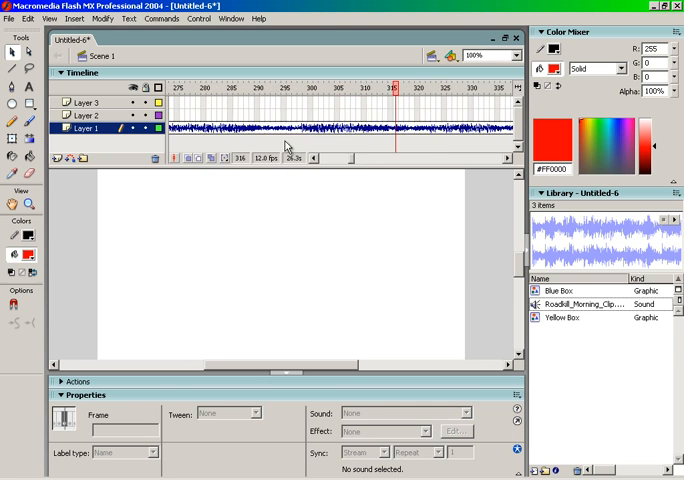
- Scroll to the sound's end and bring up frame options to insert frames there
{"action": "right_click", "coordinate": [390, 130]}
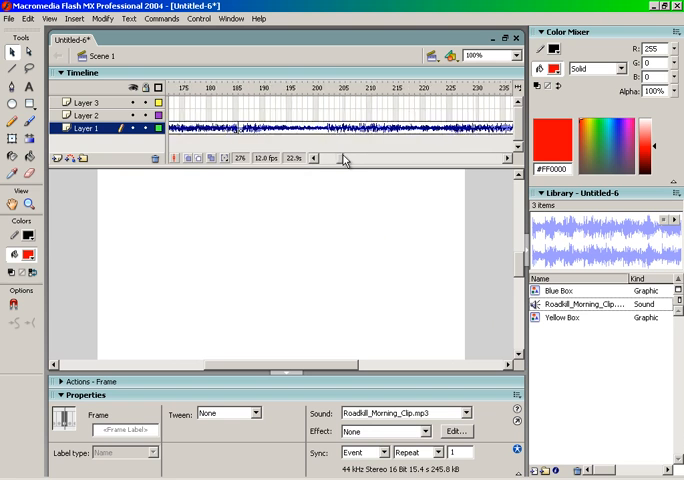
{"action": "scroll", "scroll_direction": "right", "scroll_amount": 3}
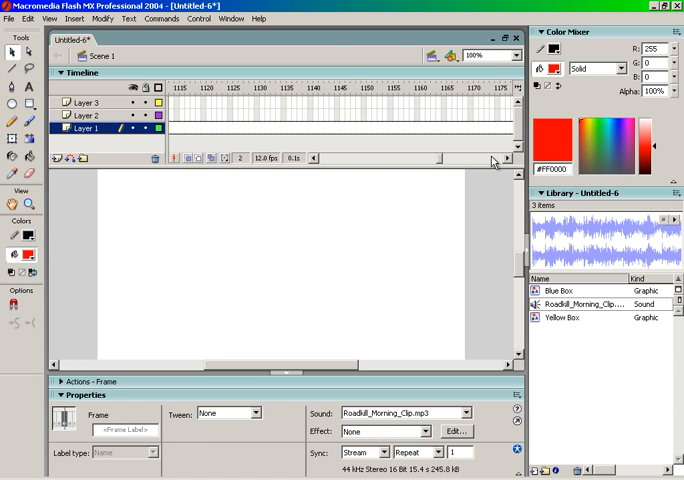
{"action": "right_click", "coordinate": [184, 104]}
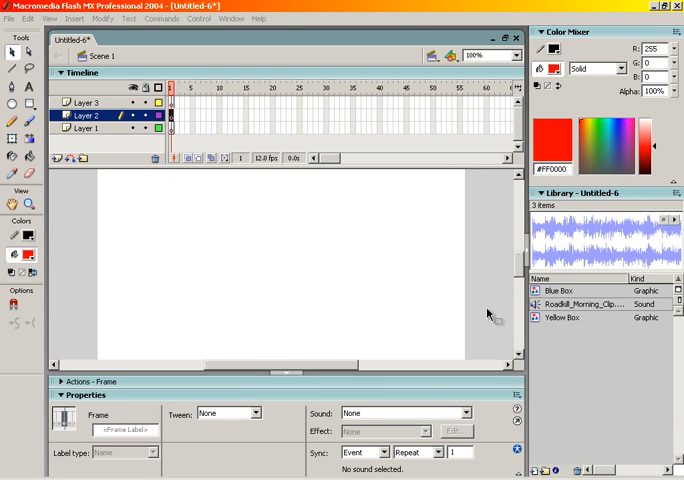
- Edit the Blue Box symbol in place and scribble spiky pencil lines around its edges
{"action": "left_click", "coordinate": [560, 290]}
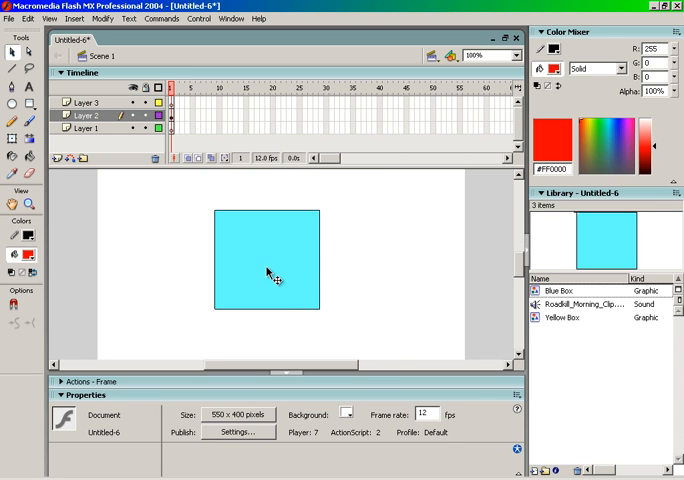
{"action": "right_click", "coordinate": [268, 274]}
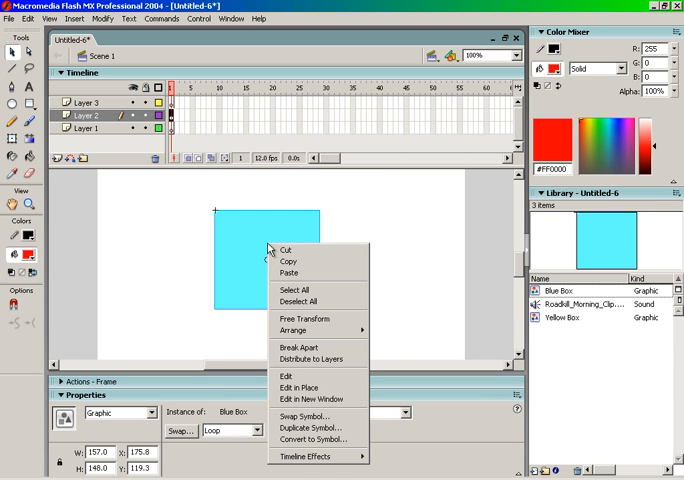
{"action": "mouse_move", "coordinate": [300, 388]}
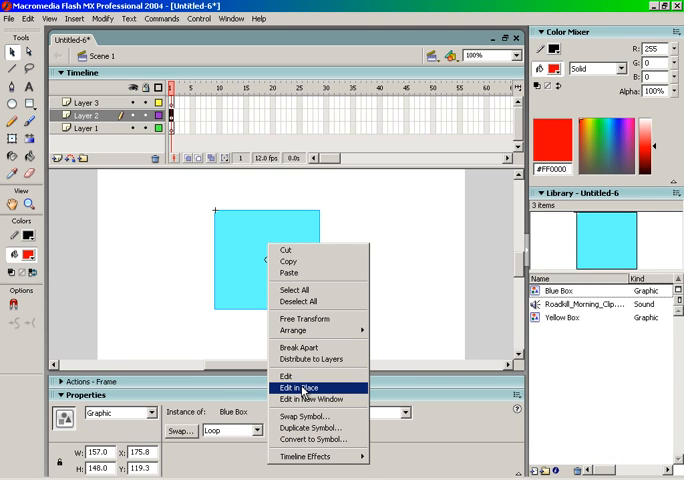
{"action": "left_click", "coordinate": [302, 388]}
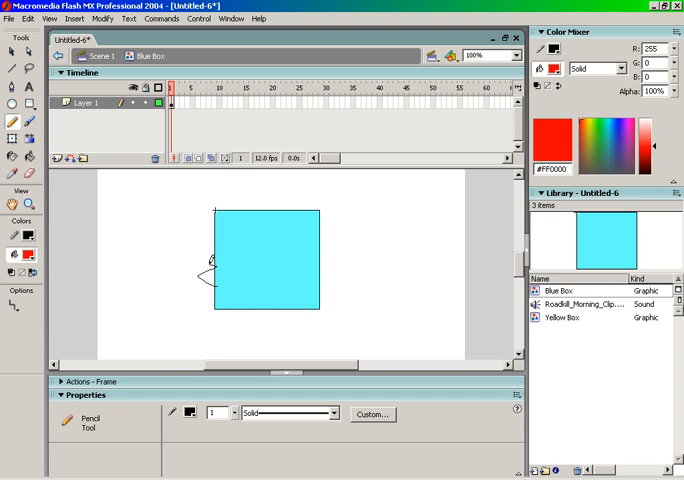
{"action": "left_click_drag", "start_coordinate": [206, 280], "coordinate": [324, 210]}
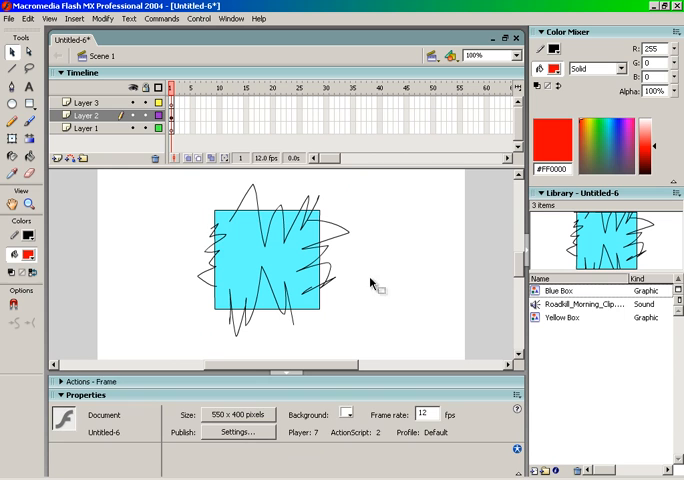
{"action": "left_click", "coordinate": [186, 116]}
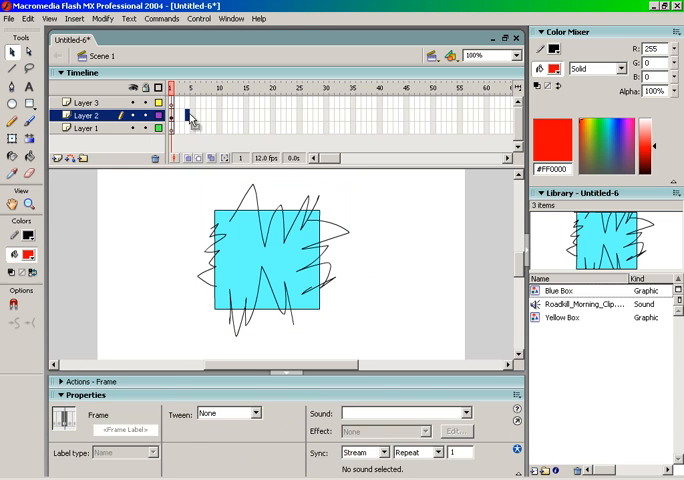
- Insert a keyframe on Layer 2, confirming the prompt, for larger looping scribbles over the box
{"action": "right_click", "coordinate": [188, 116]}
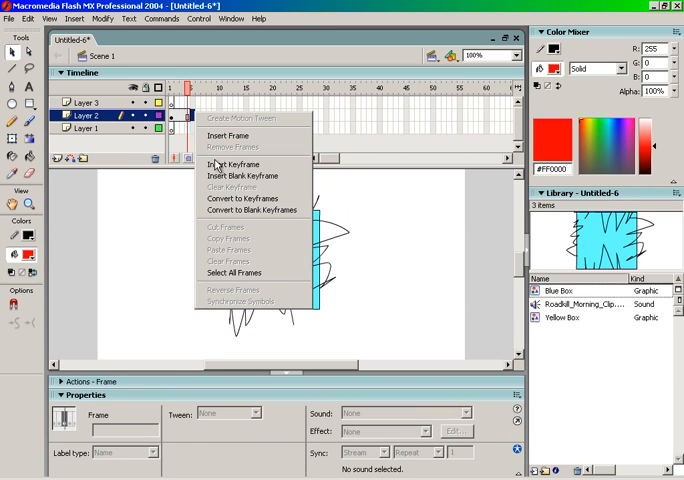
{"action": "left_click", "coordinate": [232, 164]}
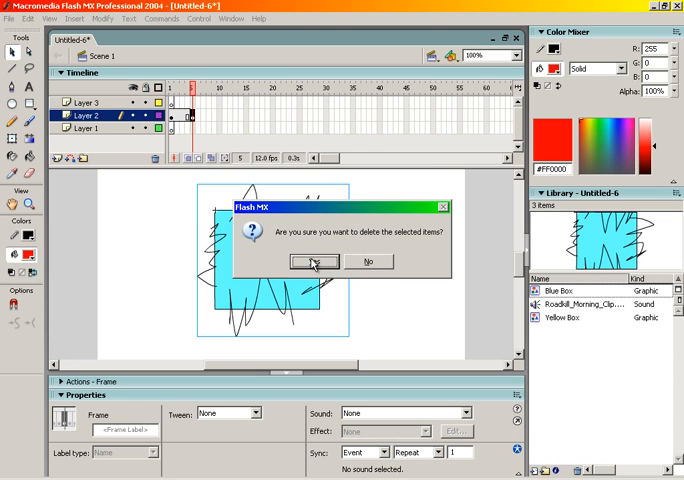
{"action": "left_click", "coordinate": [312, 260]}
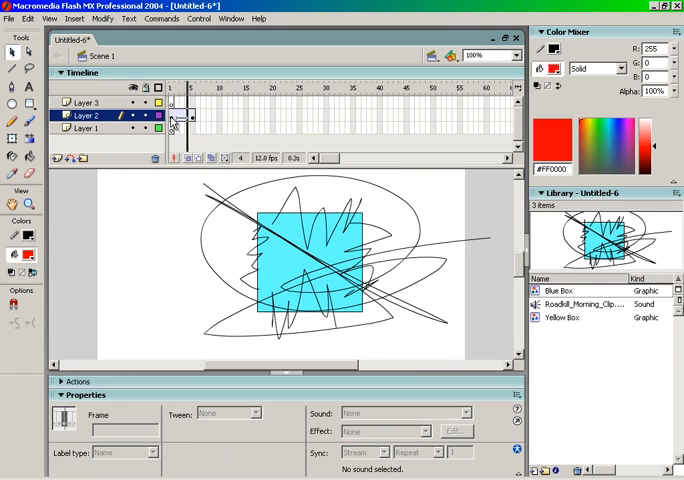
- Switch to the Arrow tool and select the next frame on Layer 2's timeline
{"action": "left_click", "coordinate": [192, 88]}
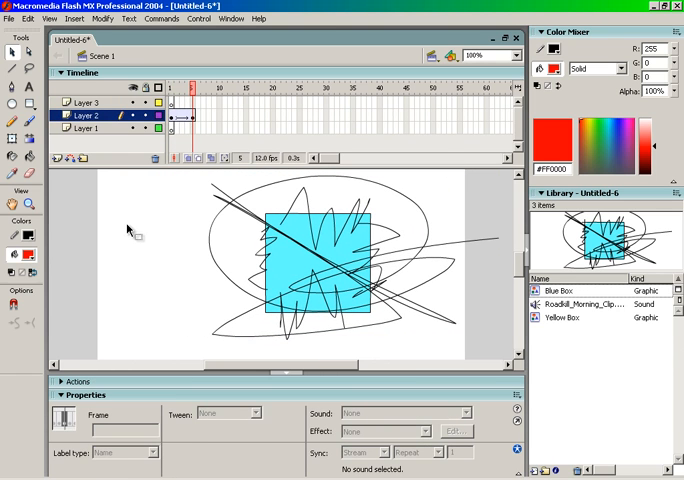
{"action": "mouse_move", "coordinate": [276, 260]}
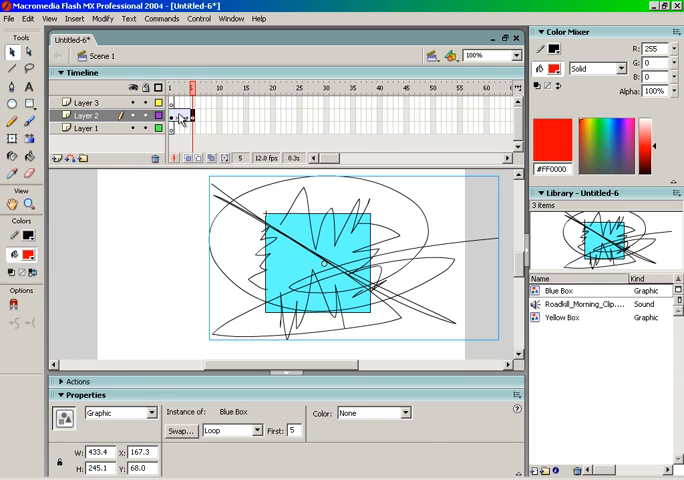
{"action": "left_click", "coordinate": [182, 116]}
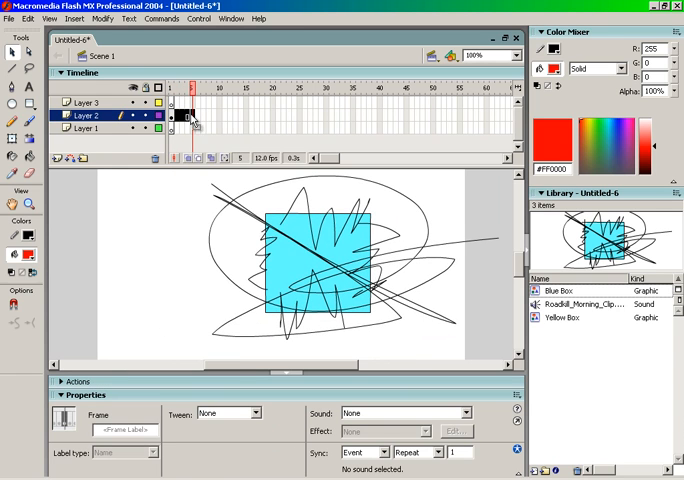